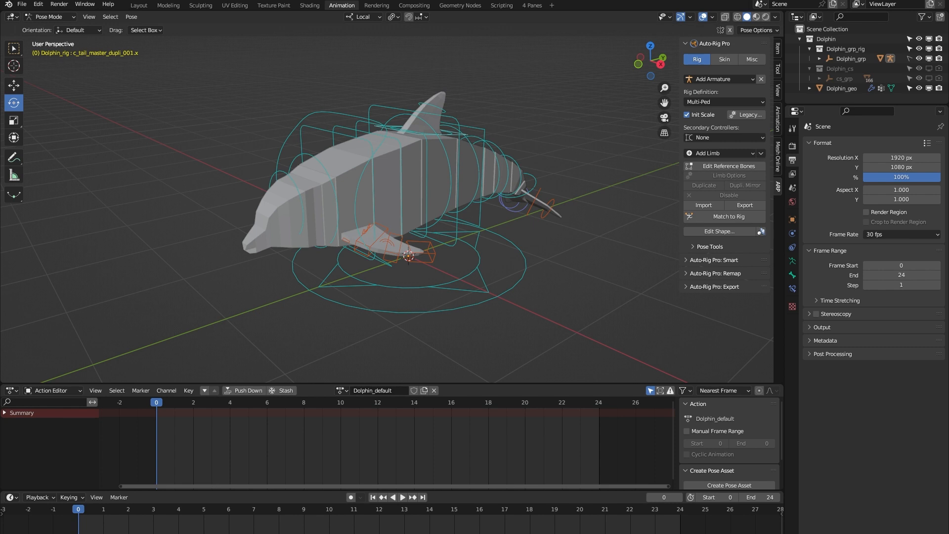
pyautogui.moveTo(375, 405)
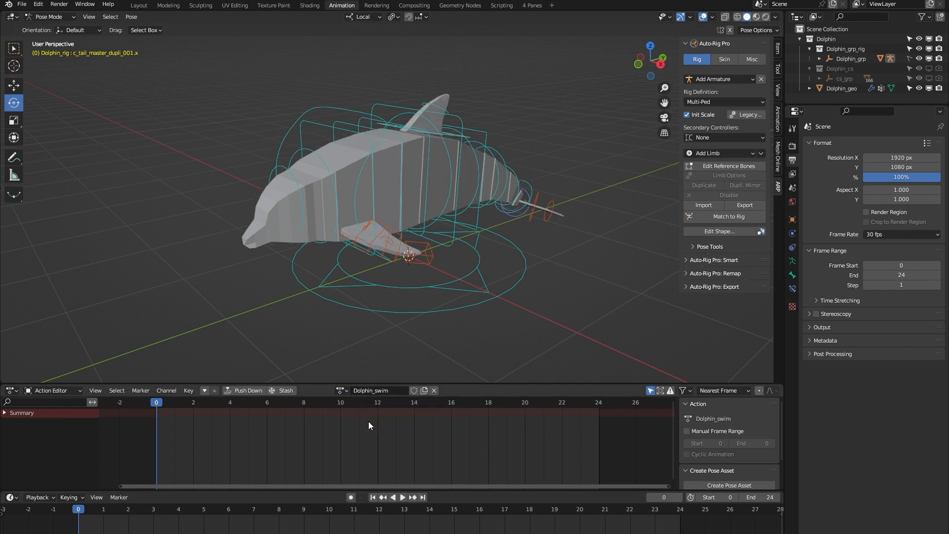
# - Play the Dolphin_swim cycle and show it in the 4 Panes layout
pyautogui.click(402, 497)
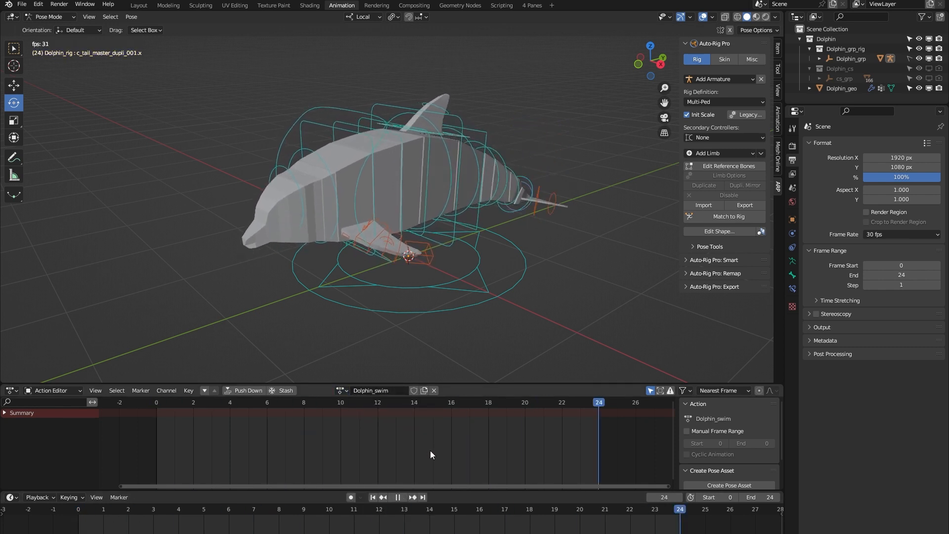
pyautogui.click(321, 402)
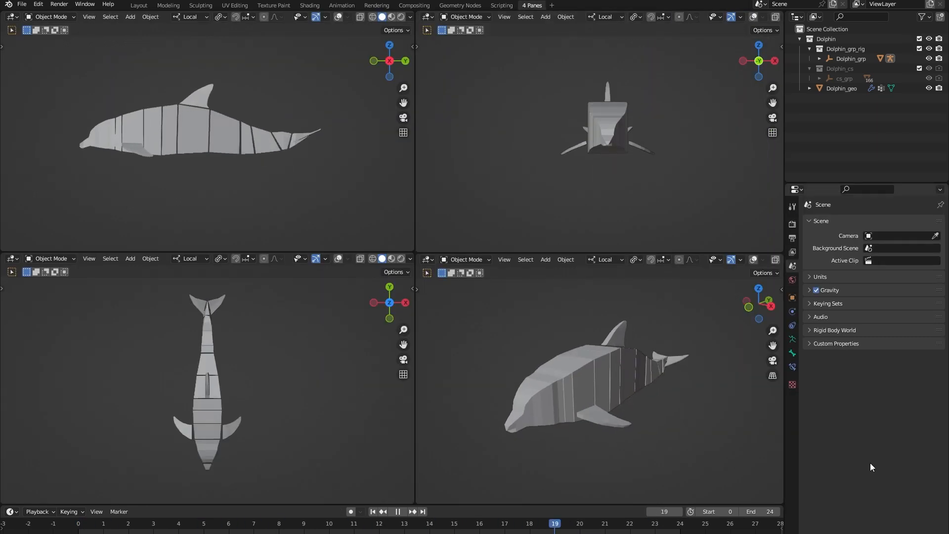
# - Watch the swim loop from all four views, stop playback, and return to Animation workspace
pyautogui.click(205, 522)
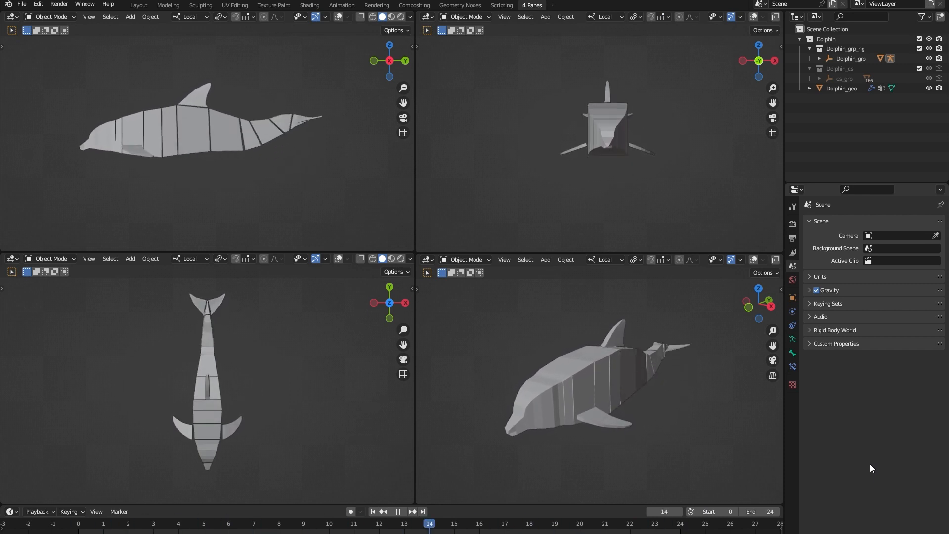
pyautogui.click(680, 523)
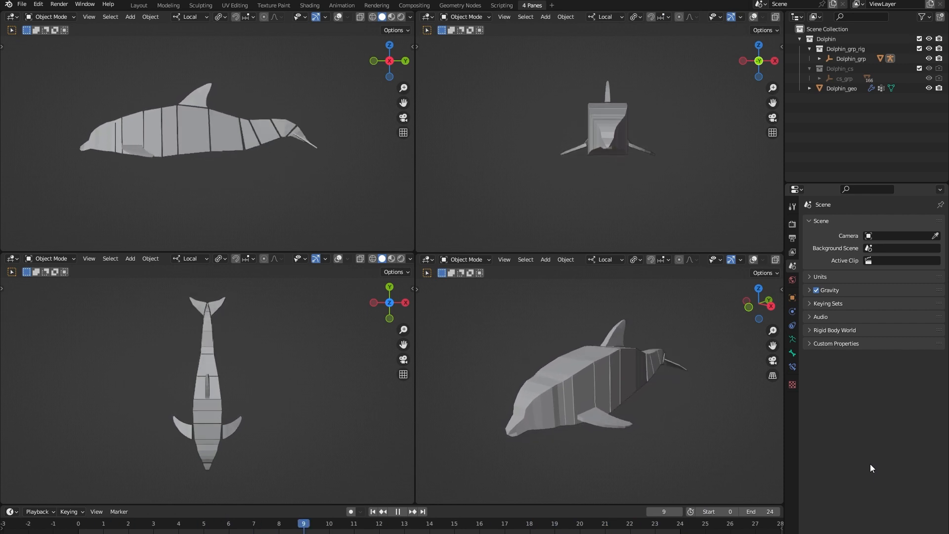
pyautogui.click(554, 523)
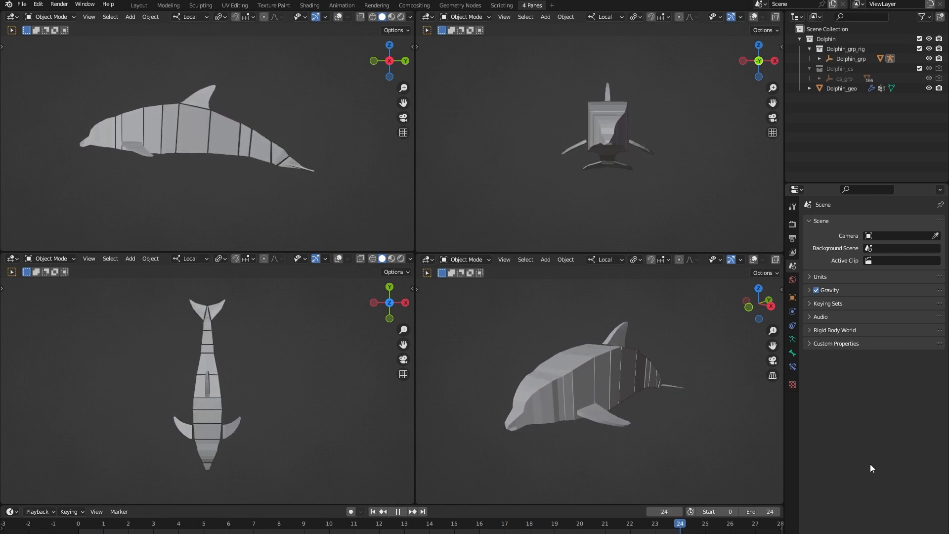
pyautogui.click(303, 523)
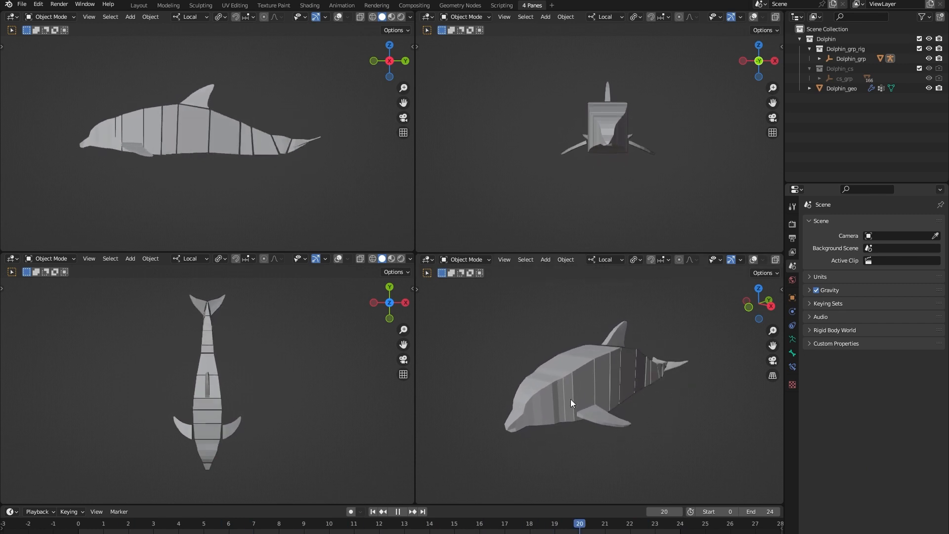
pyautogui.click(341, 5)
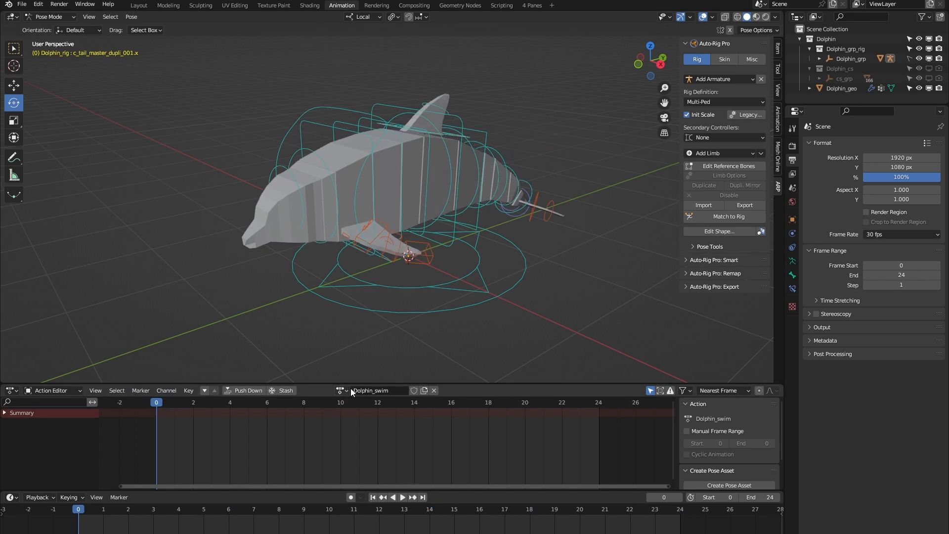
# - Load the Dolphin_default action for the rest pose and orbit around the dolphin
pyautogui.click(342, 390)
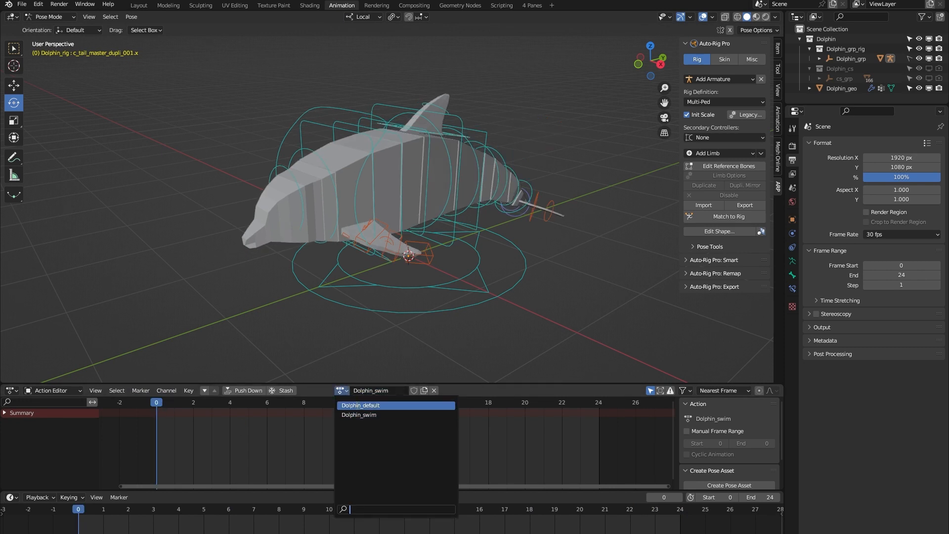
pyautogui.click(361, 405)
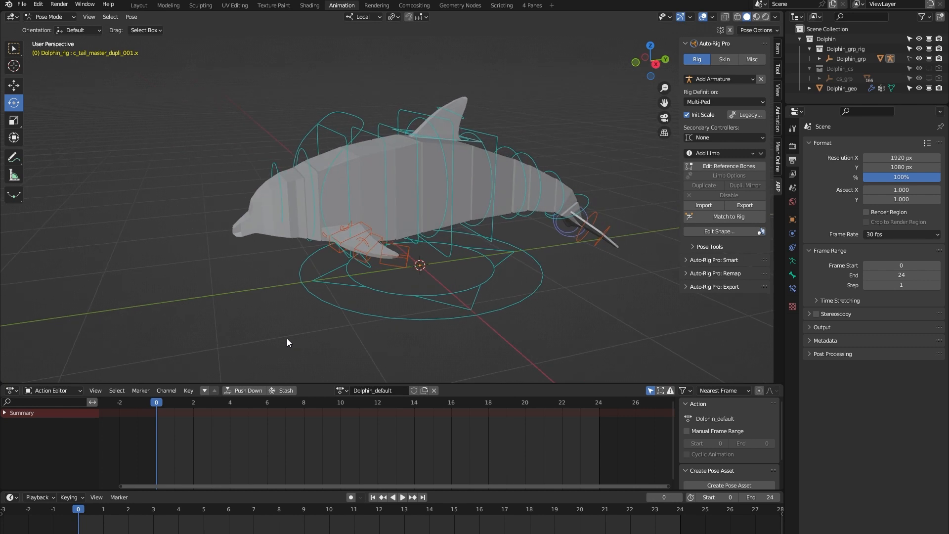
pyautogui.moveTo(269, 343)
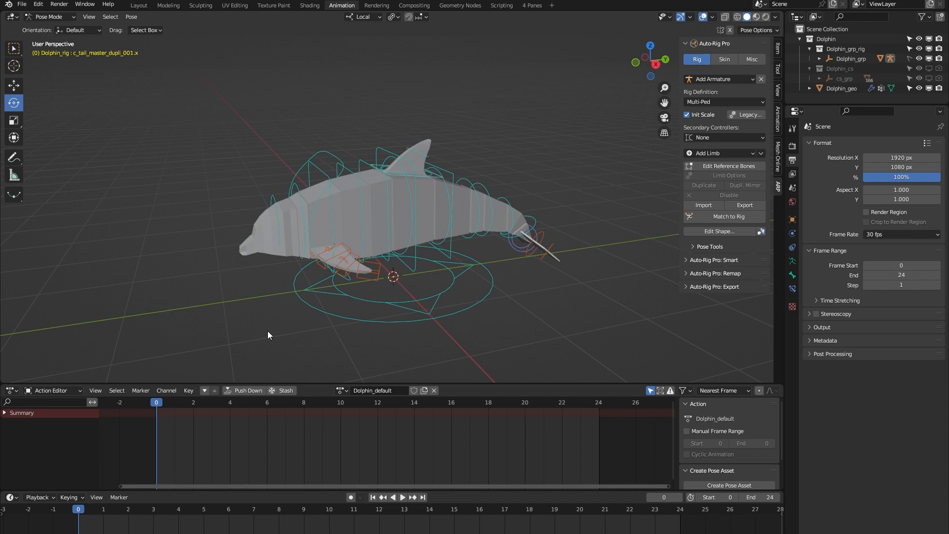
pyautogui.moveTo(261, 333)
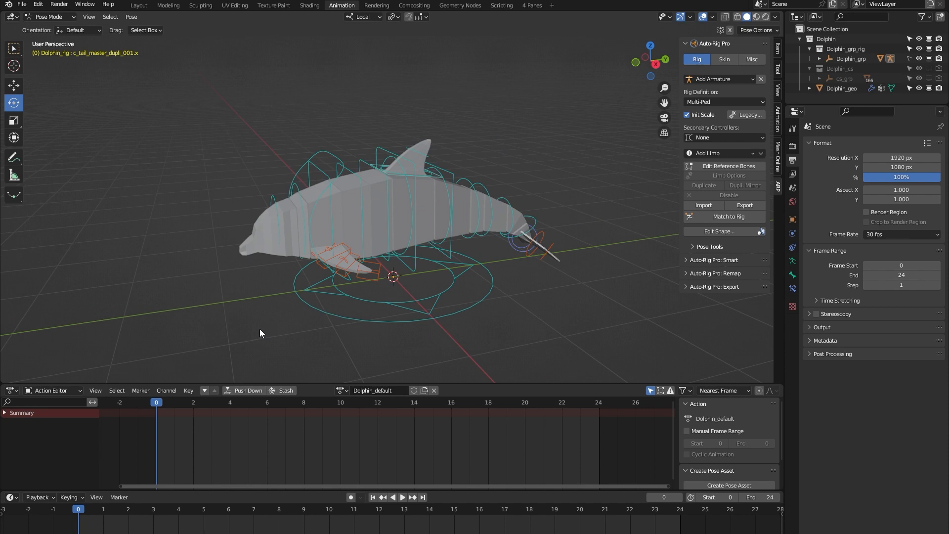
pyautogui.moveTo(260, 332); pyautogui.dragTo(243, 307)
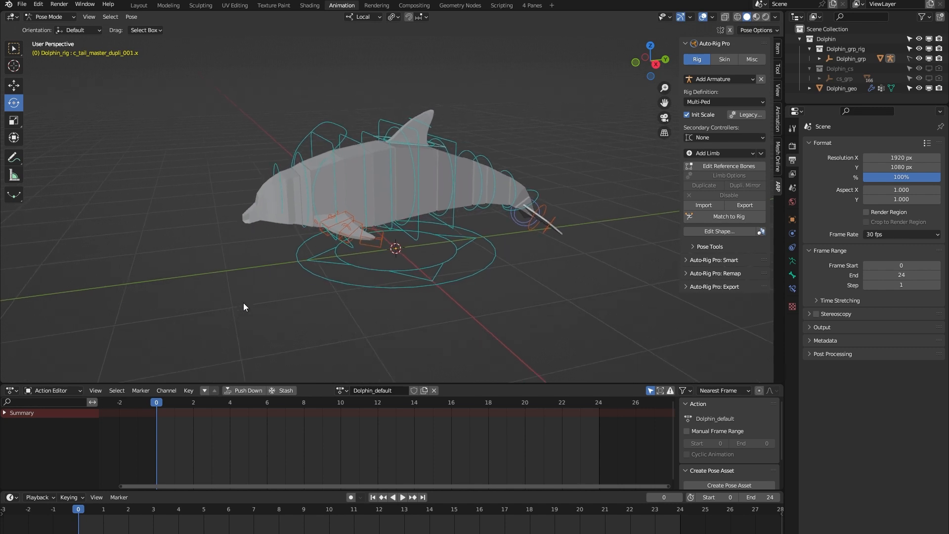
pyautogui.moveTo(229, 277)
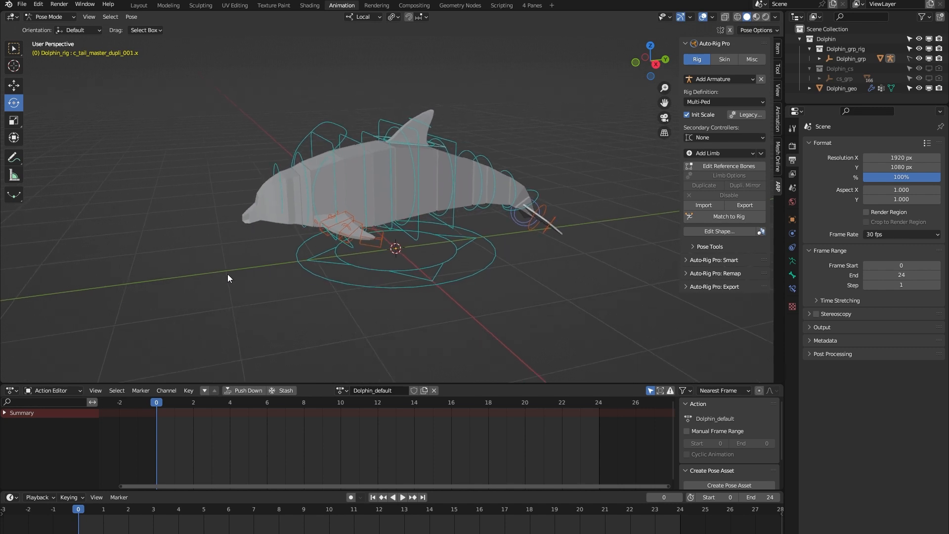
pyautogui.click(48, 16)
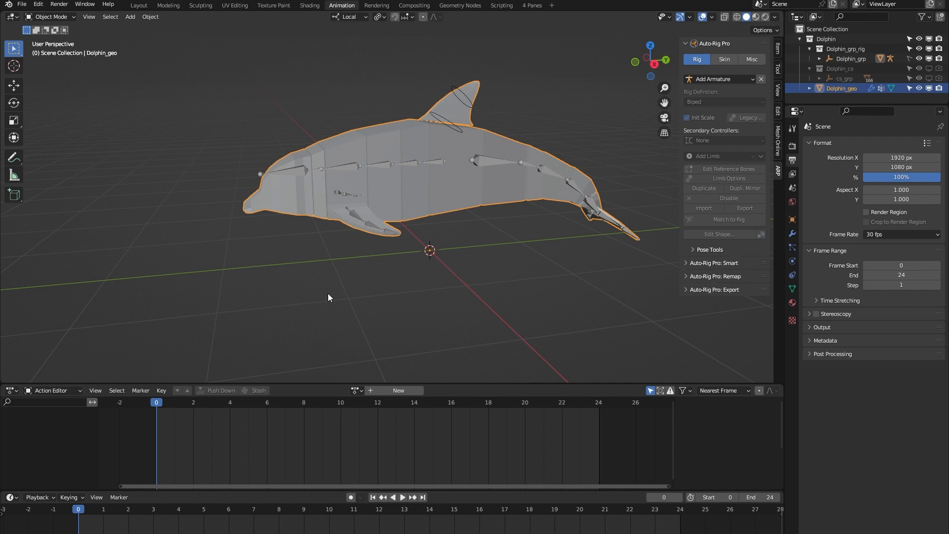
pyautogui.moveTo(269, 265)
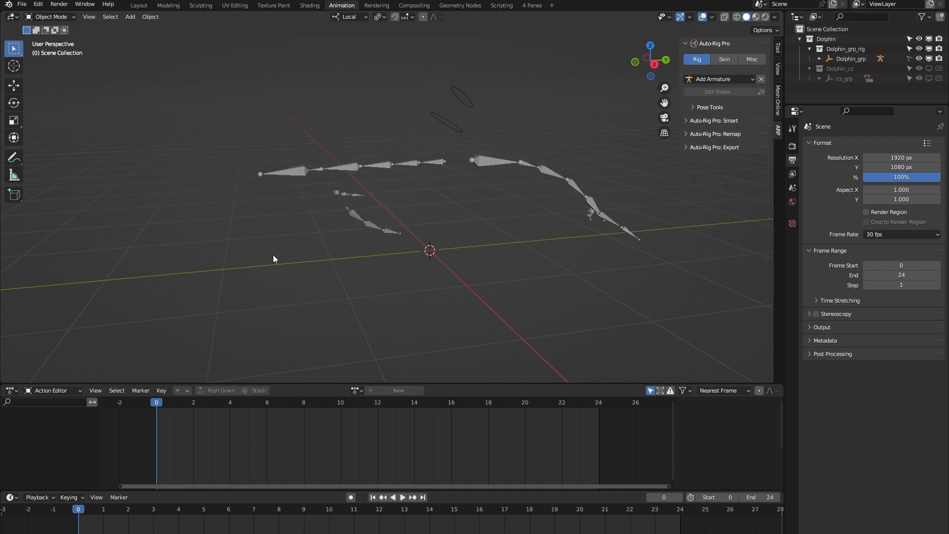
pyautogui.moveTo(256, 244)
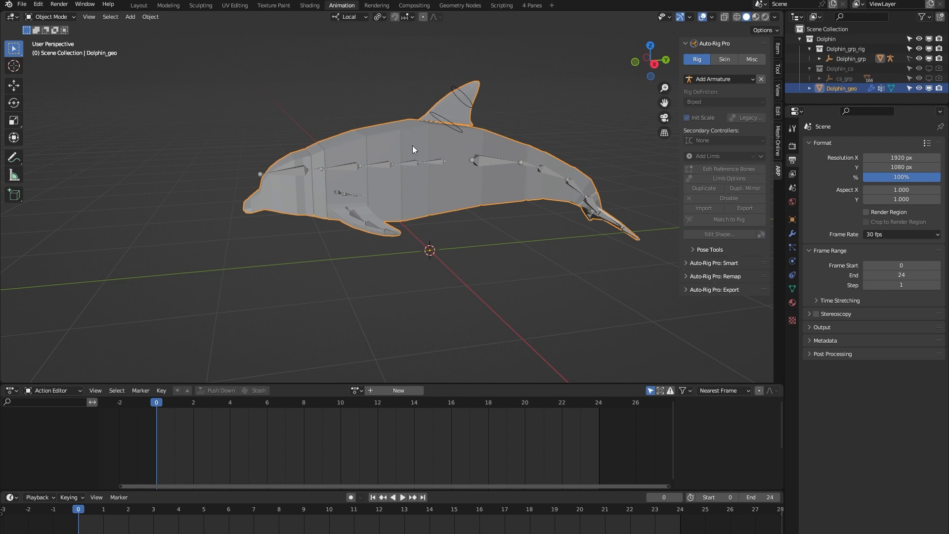
# - Toggle the Dolphin_geo mesh visibility in the Outliner to reveal the deform bones
pyautogui.click(725, 226)
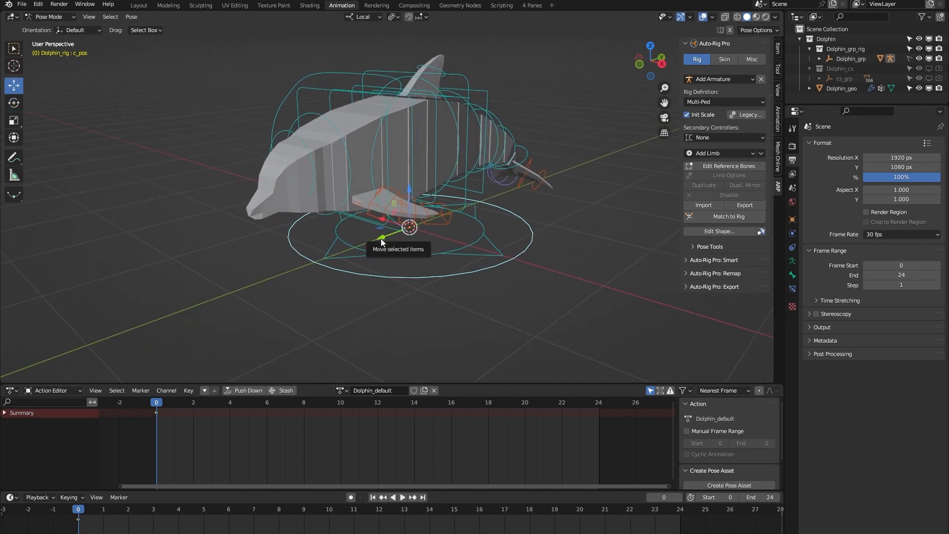
pyautogui.moveTo(409, 227); pyautogui.dragTo(366, 299)
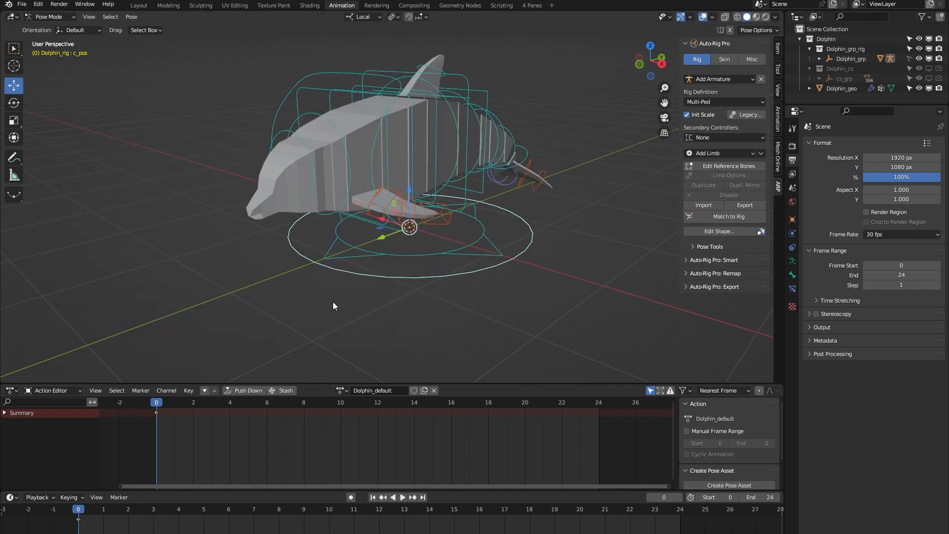
pyautogui.click(410, 239)
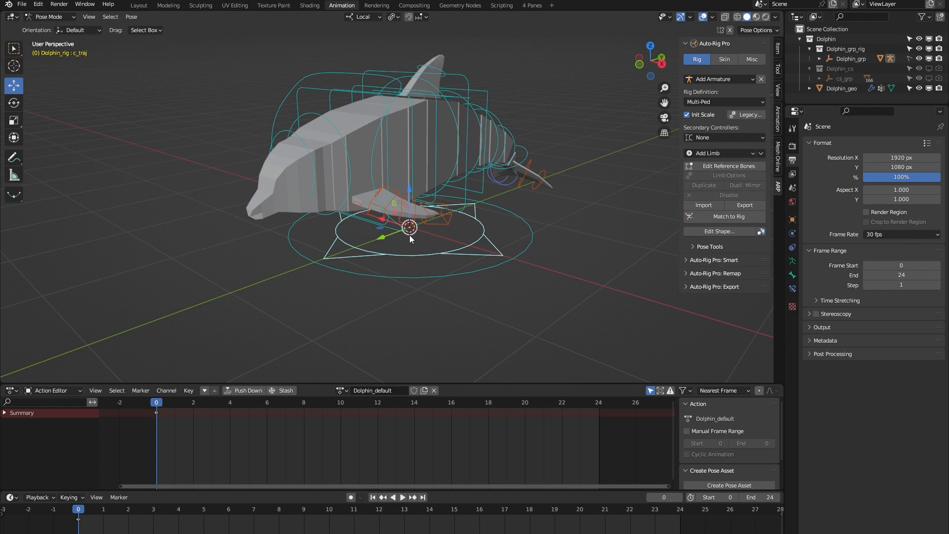
pyautogui.moveTo(409, 238); pyautogui.dragTo(469, 229)
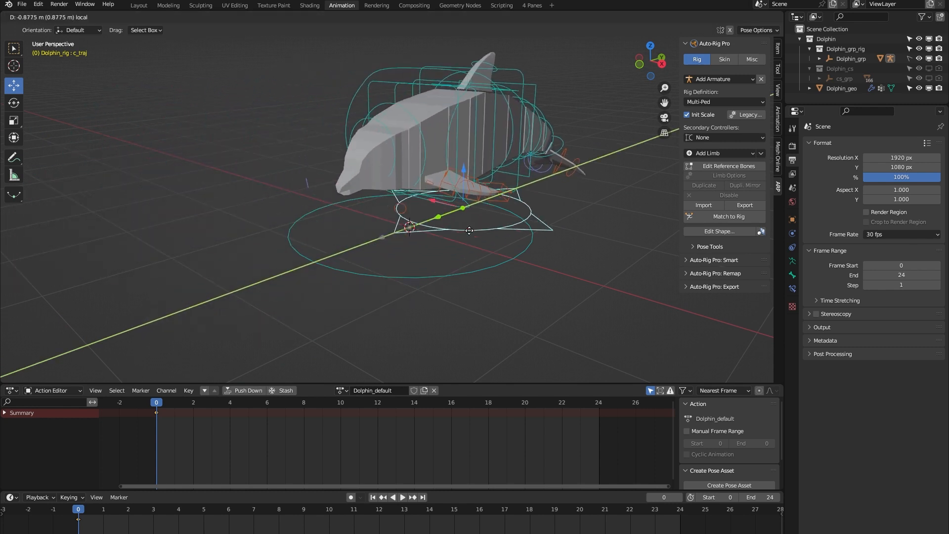
pyautogui.moveTo(469, 230); pyautogui.dragTo(464, 236)
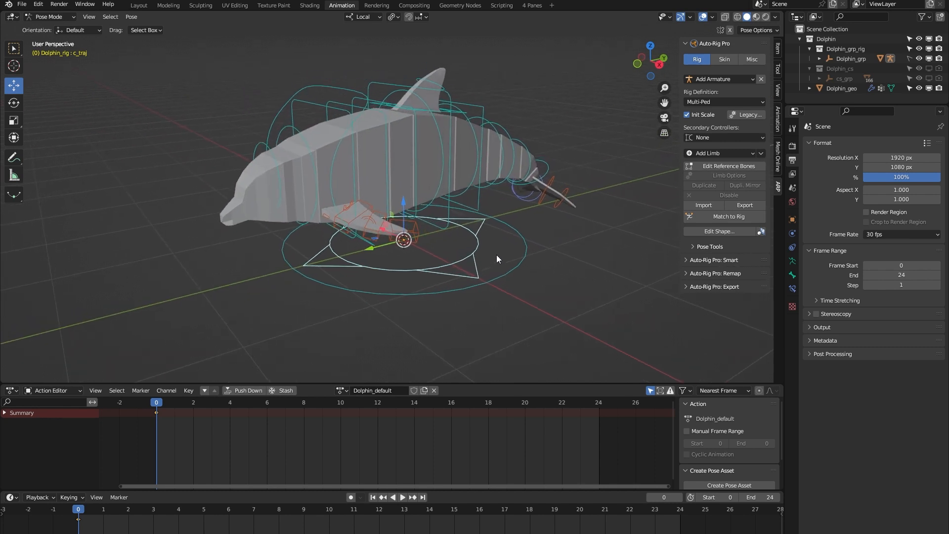
pyautogui.moveTo(522, 273)
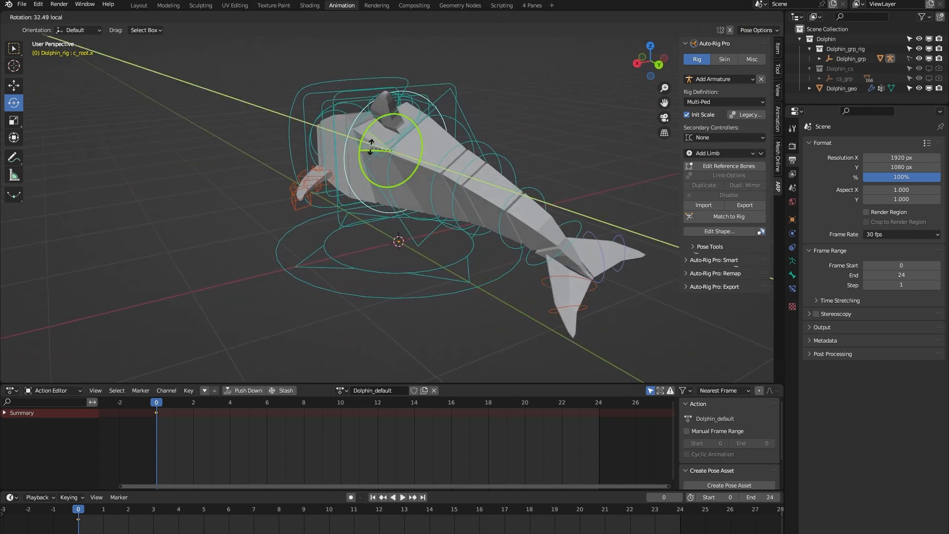
pyautogui.moveTo(381, 145); pyautogui.dragTo(388, 139)
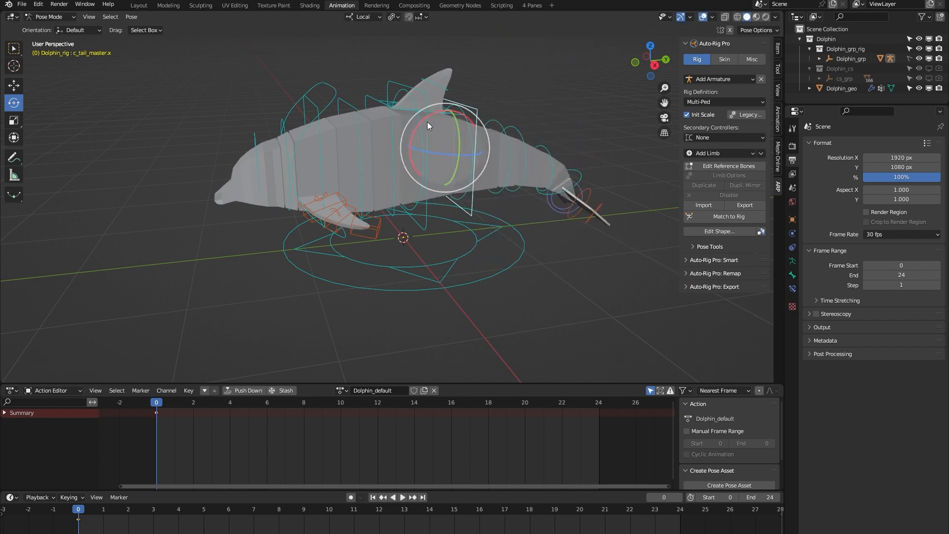
pyautogui.moveTo(427, 125); pyautogui.dragTo(347, 97)
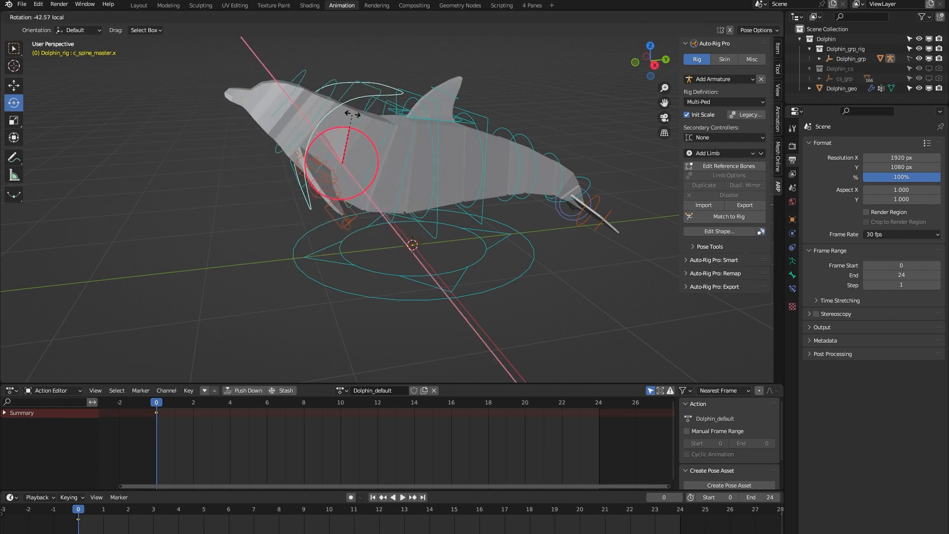
pyautogui.moveTo(345, 115); pyautogui.dragTo(354, 106)
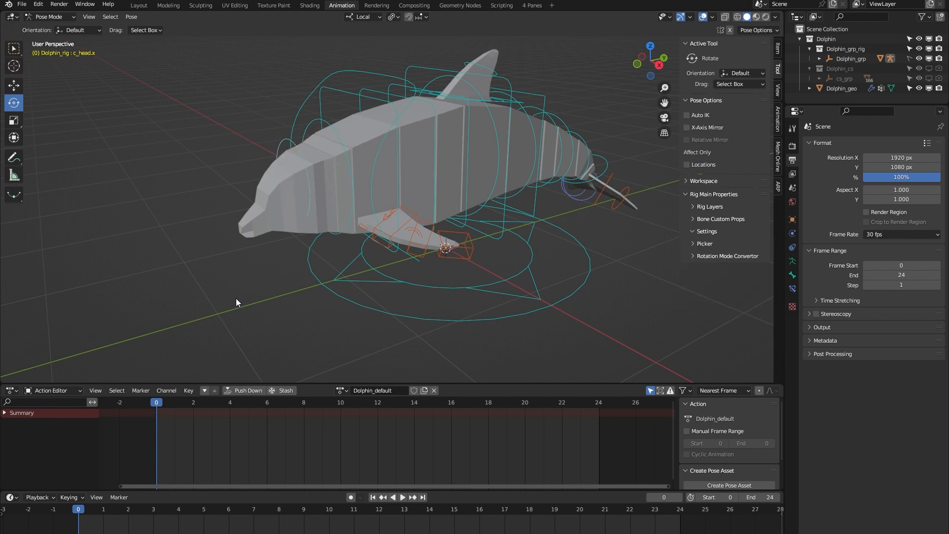
pyautogui.moveTo(432, 273)
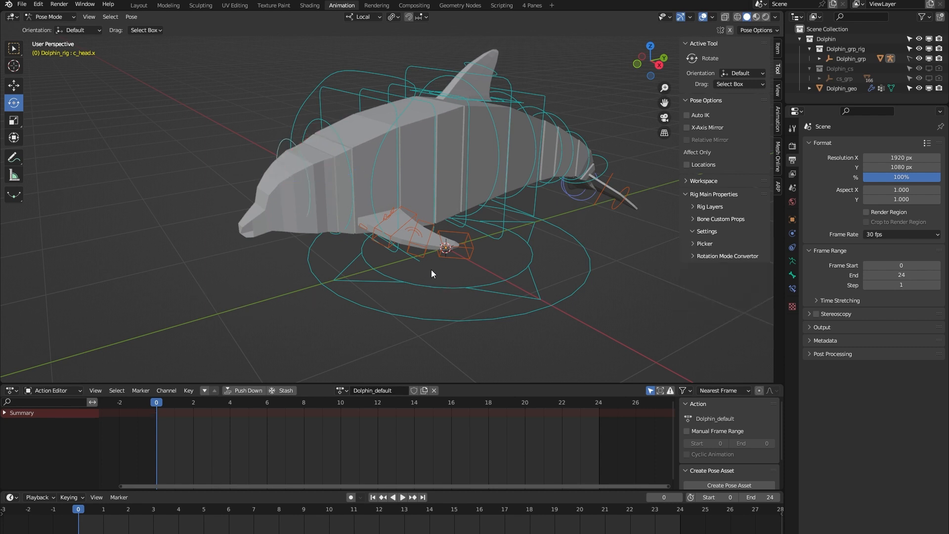
# - Rotate the dolphin's head with its controller
pyautogui.moveTo(433, 273); pyautogui.dragTo(337, 206)
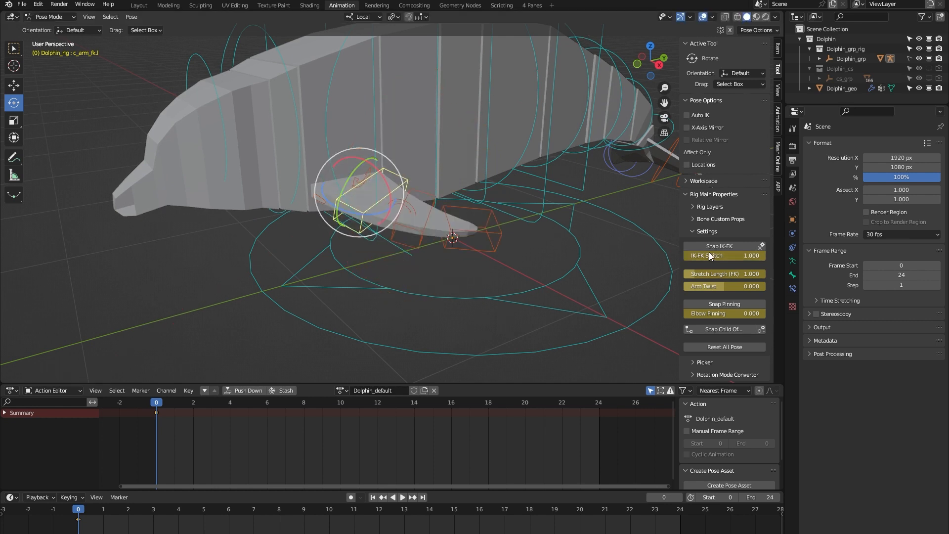
# - Snap the left fin to IK, enable Auto Stretch, and pull the fin tip to test stretching
pyautogui.click(719, 246)
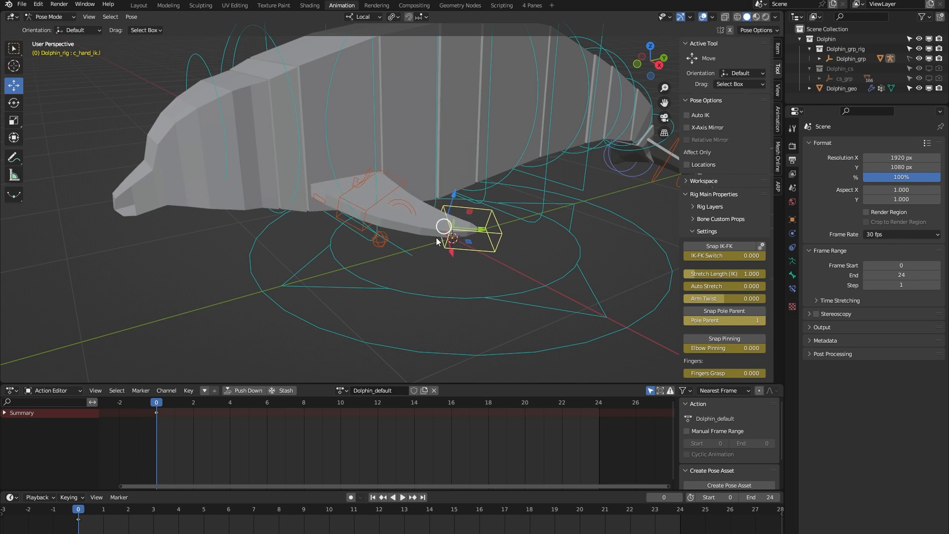
pyautogui.moveTo(517, 297)
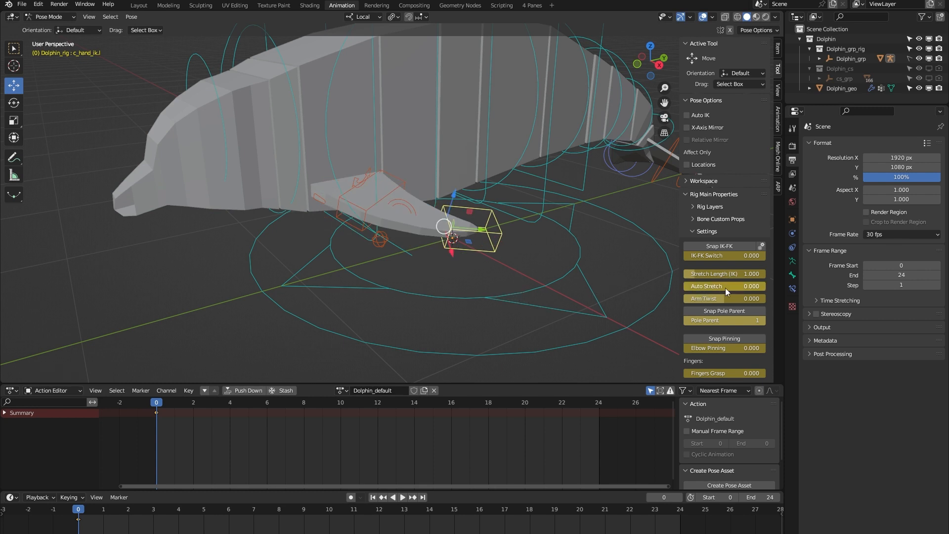
pyautogui.click(724, 273)
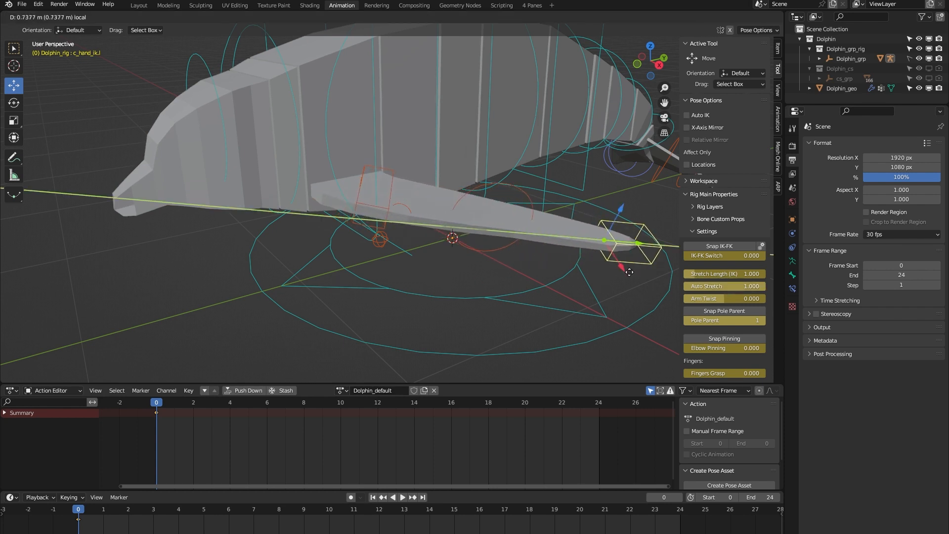
pyautogui.moveTo(629, 242); pyautogui.dragTo(654, 247)
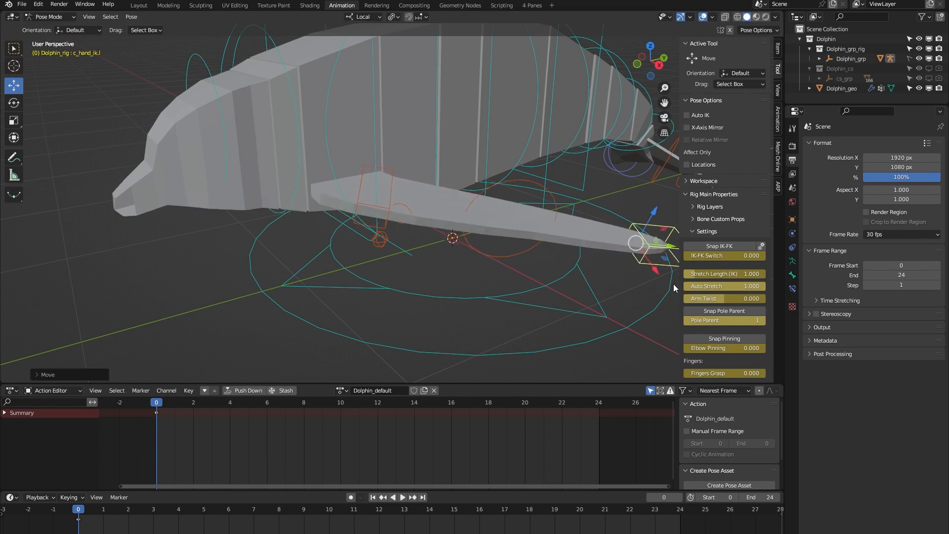
pyautogui.moveTo(652, 232); pyautogui.dragTo(453, 232)
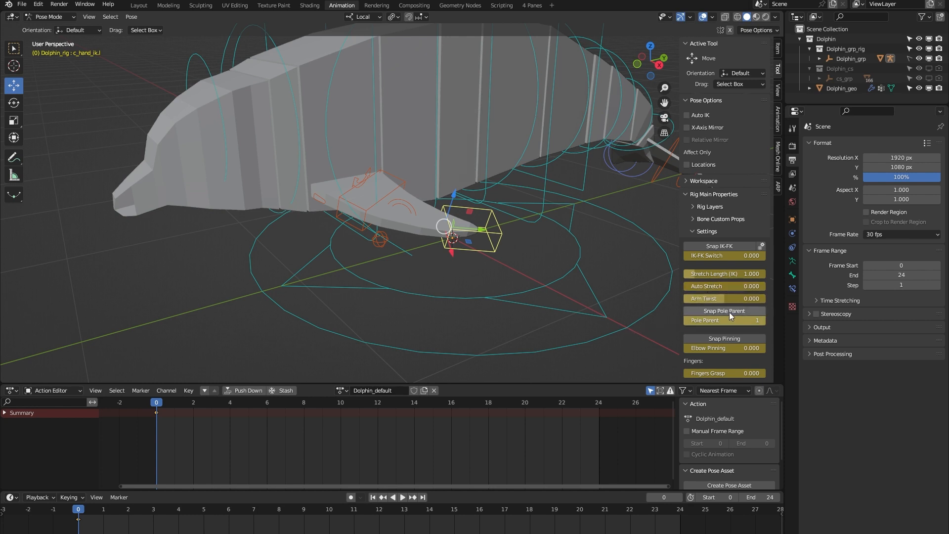
pyautogui.moveTo(723, 298); pyautogui.dragTo(705, 297)
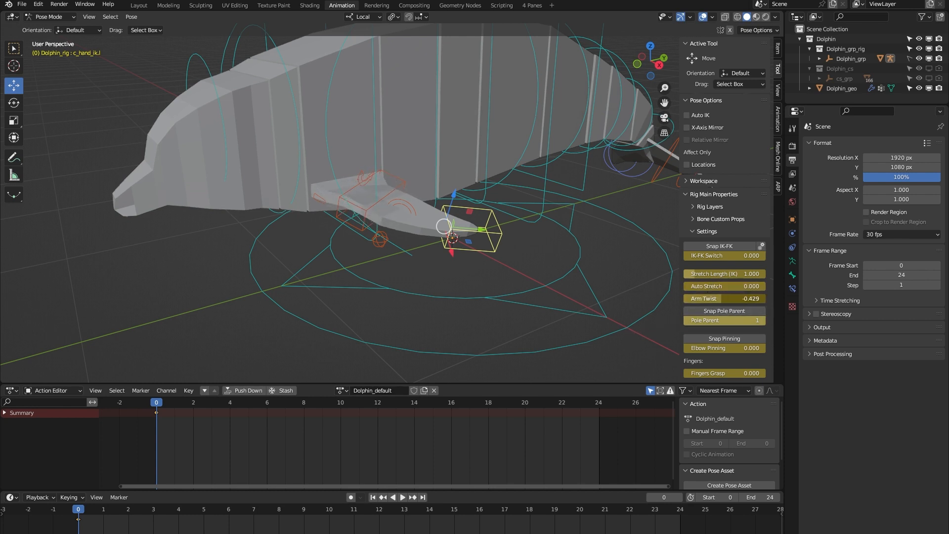
pyautogui.moveTo(724, 299); pyautogui.dragTo(714, 299)
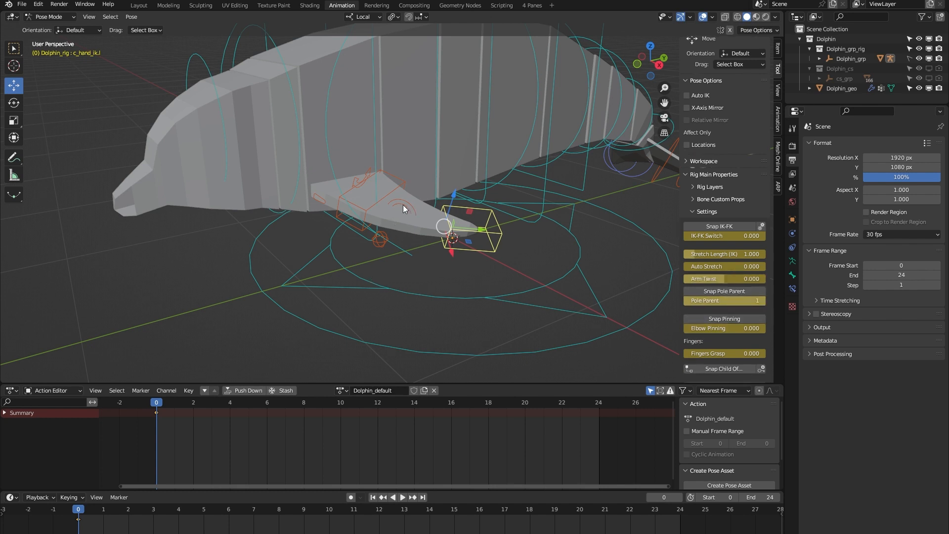
pyautogui.moveTo(472, 229); pyautogui.dragTo(457, 197)
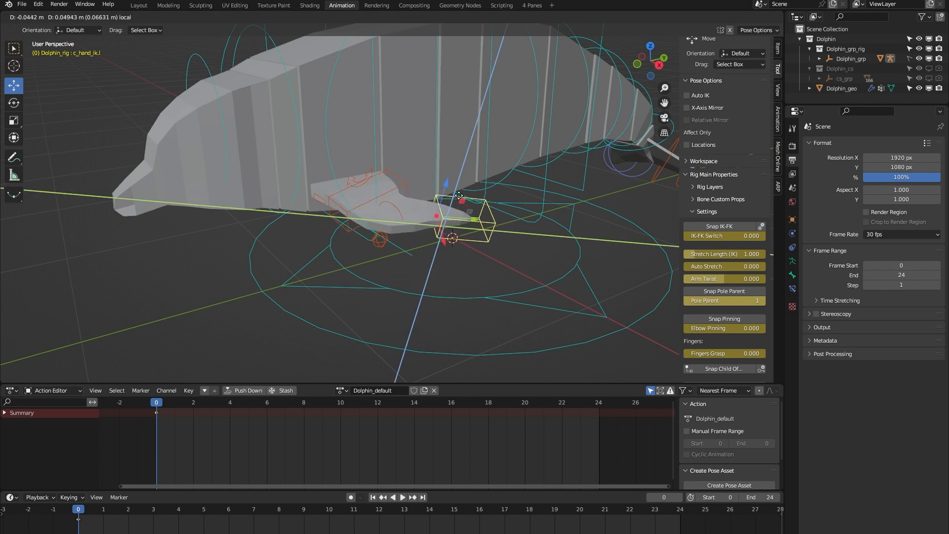
pyautogui.moveTo(457, 196); pyautogui.dragTo(433, 226)
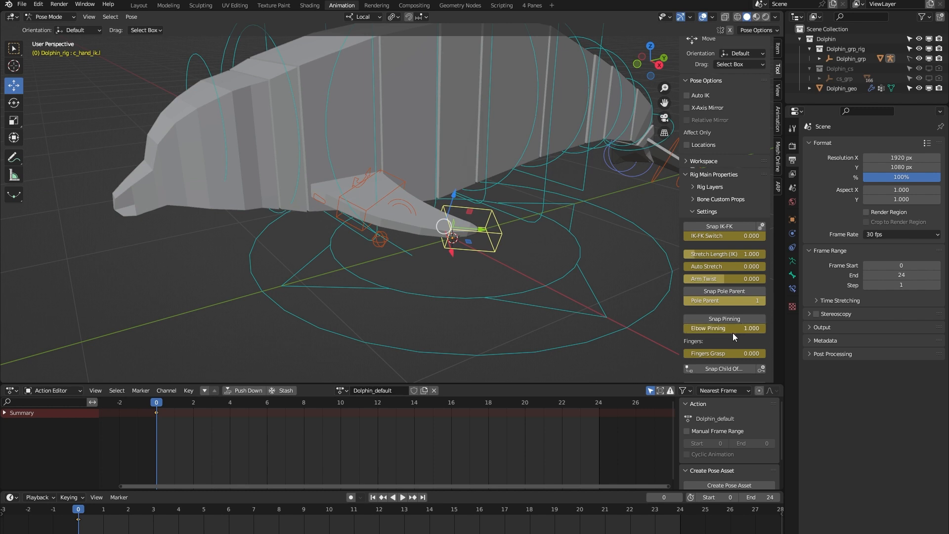
pyautogui.moveTo(469, 227); pyautogui.dragTo(463, 249)
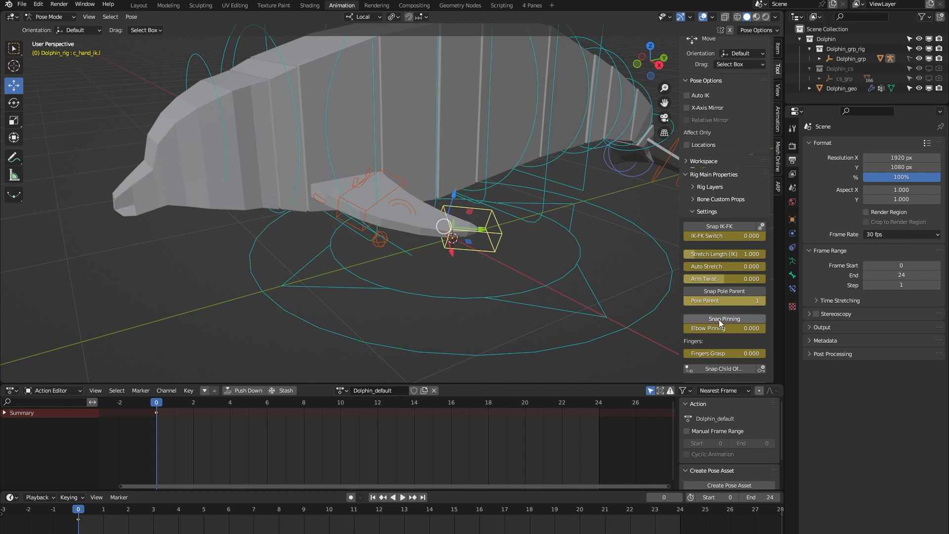
pyautogui.moveTo(381, 302)
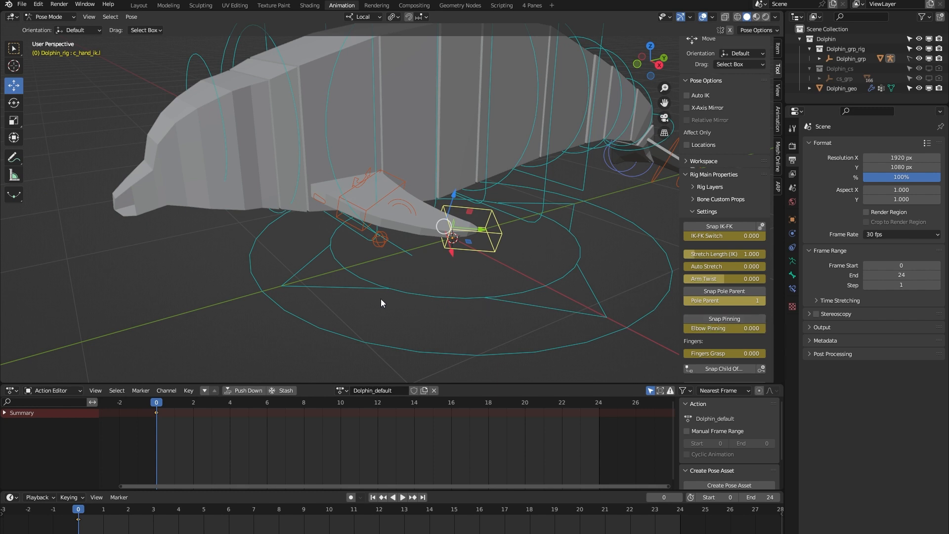